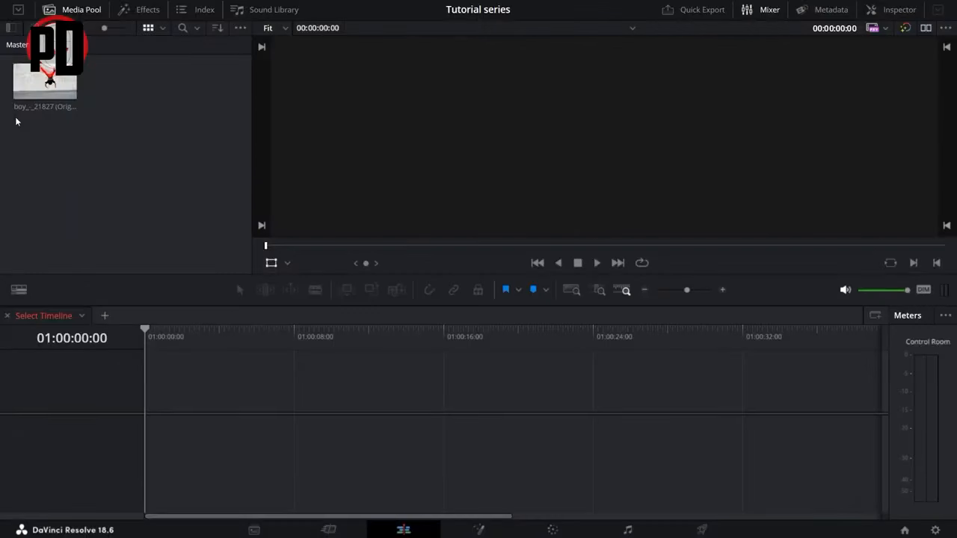
Place the boy cartwheel clip from the Media Pool onto a new Timeline 1
click(45, 80)
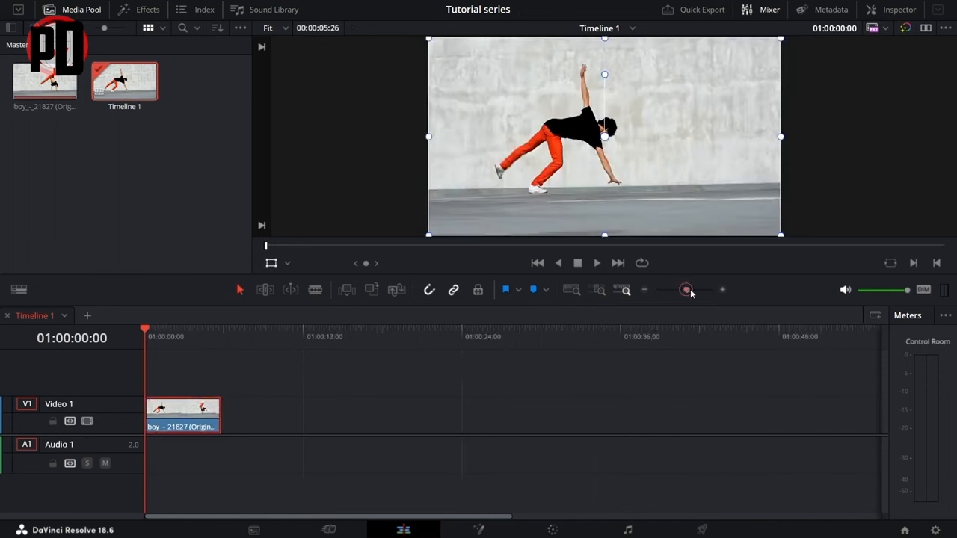
Zoom into the timeline and scrub the playhead to the upside-down frame at 01:00:00:21
drag(687, 289, 700, 289)
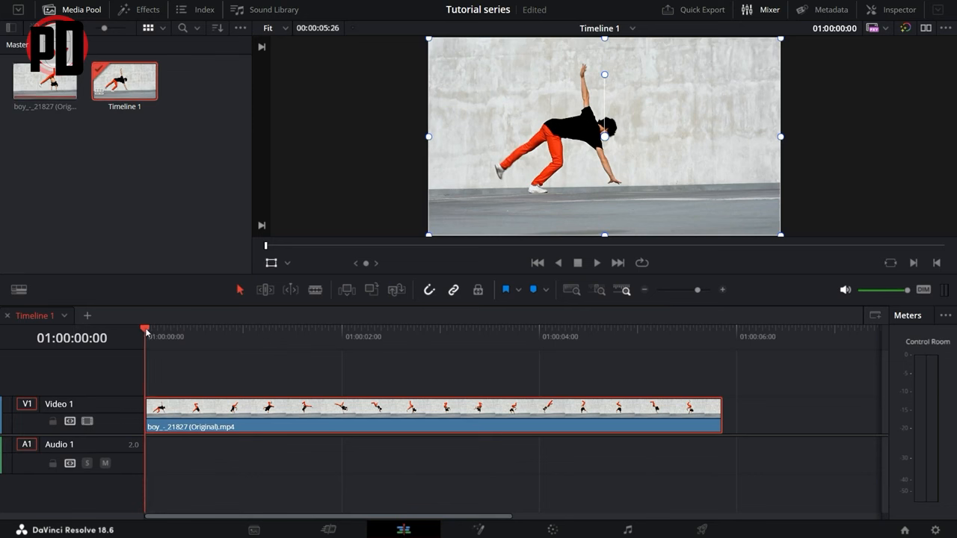
click(220, 329)
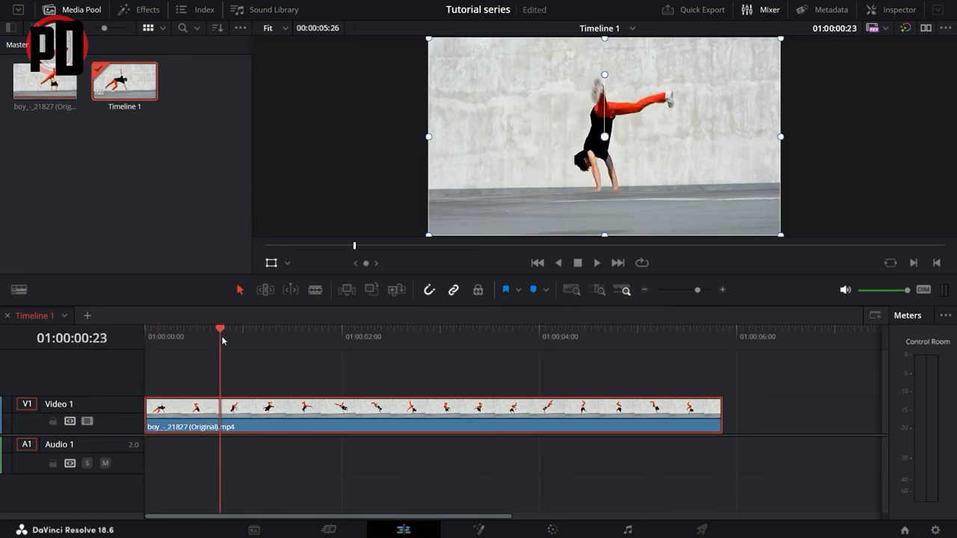
drag(220, 329, 213, 329)
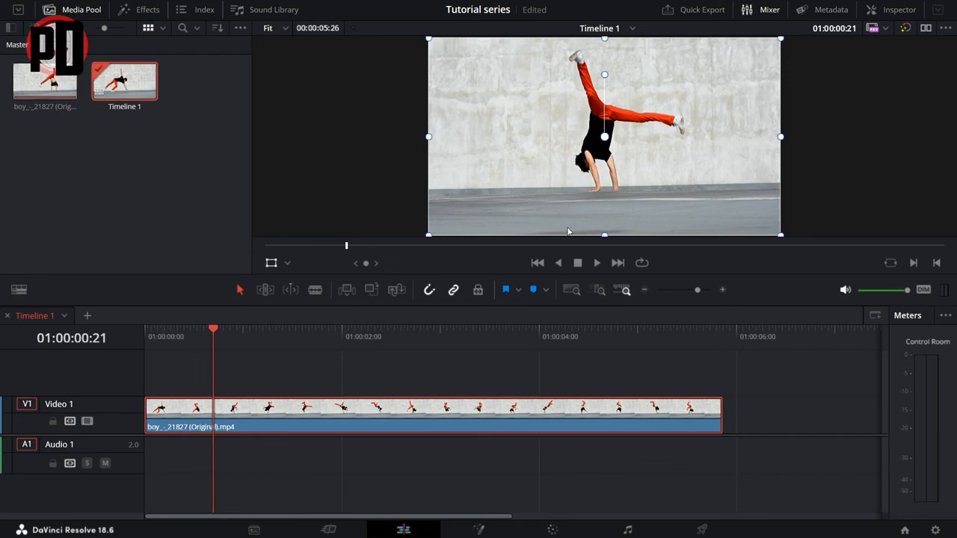
mouse_move(563, 176)
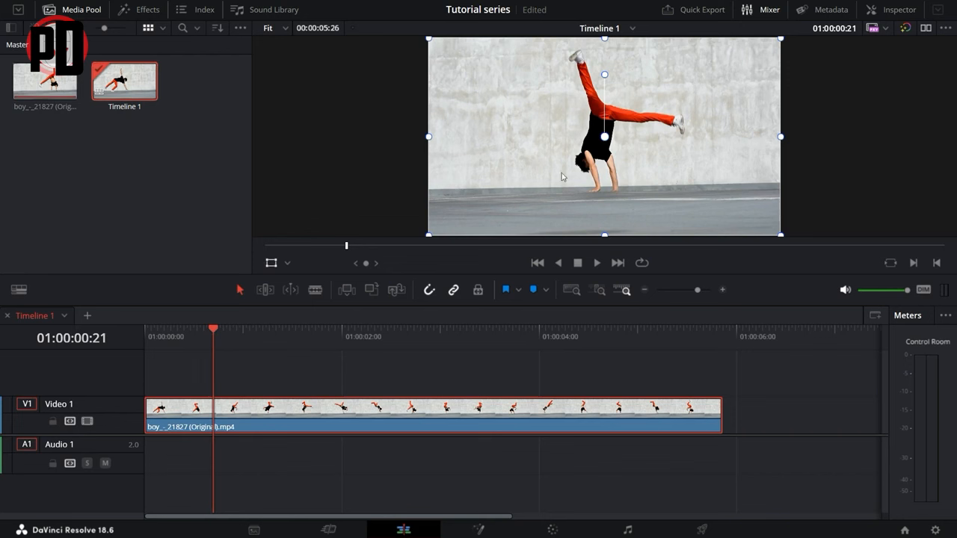
mouse_move(647, 104)
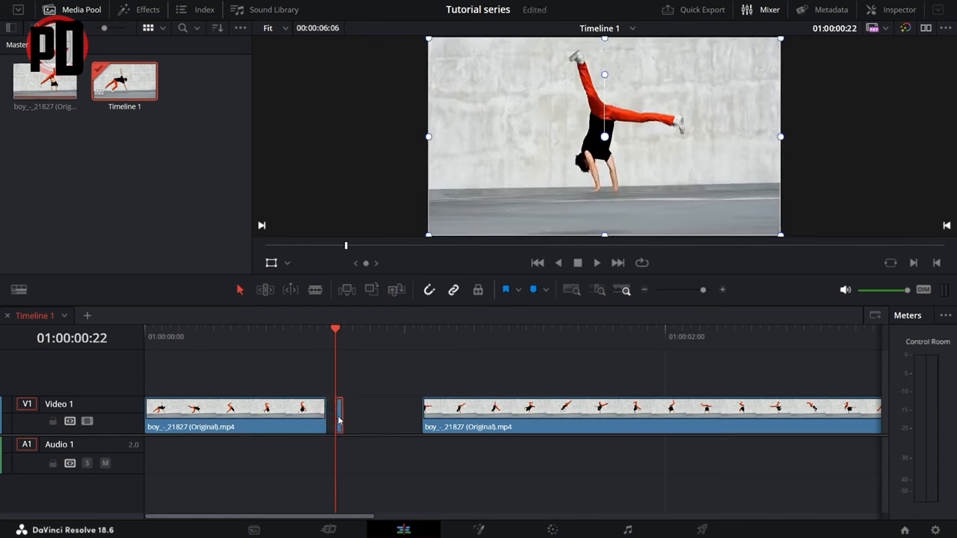
mouse_move(340, 416)
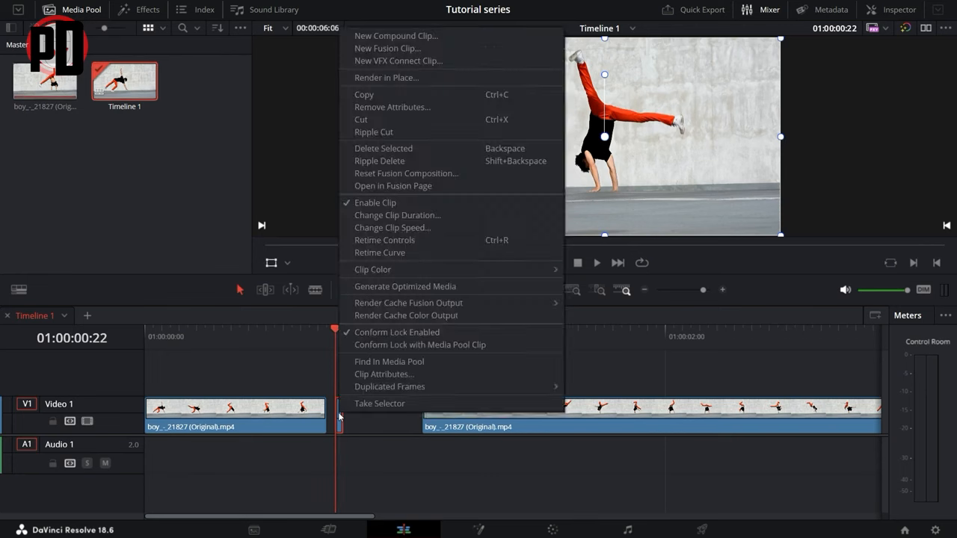
mouse_move(393, 228)
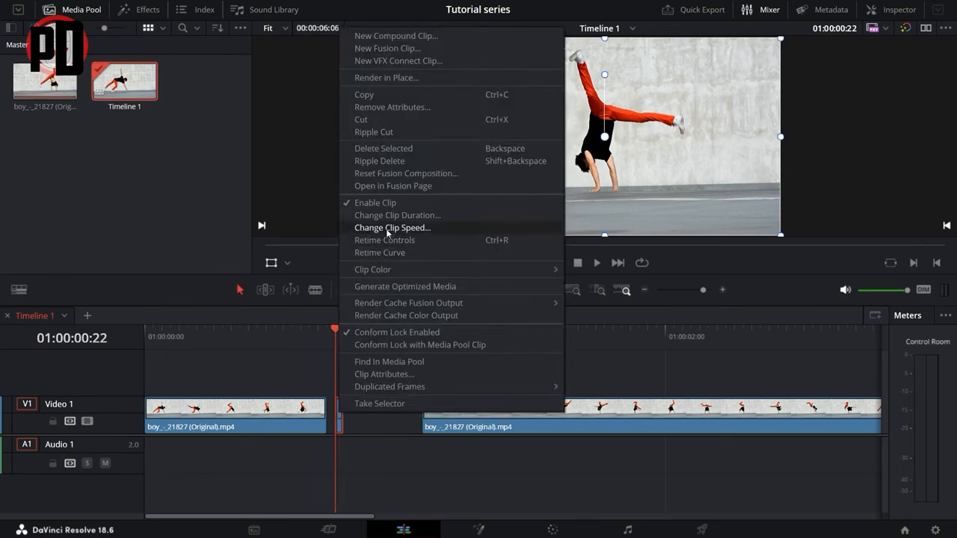
Apply Change Clip Speed with Freeze Frame enabled to the one-frame clip
click(393, 228)
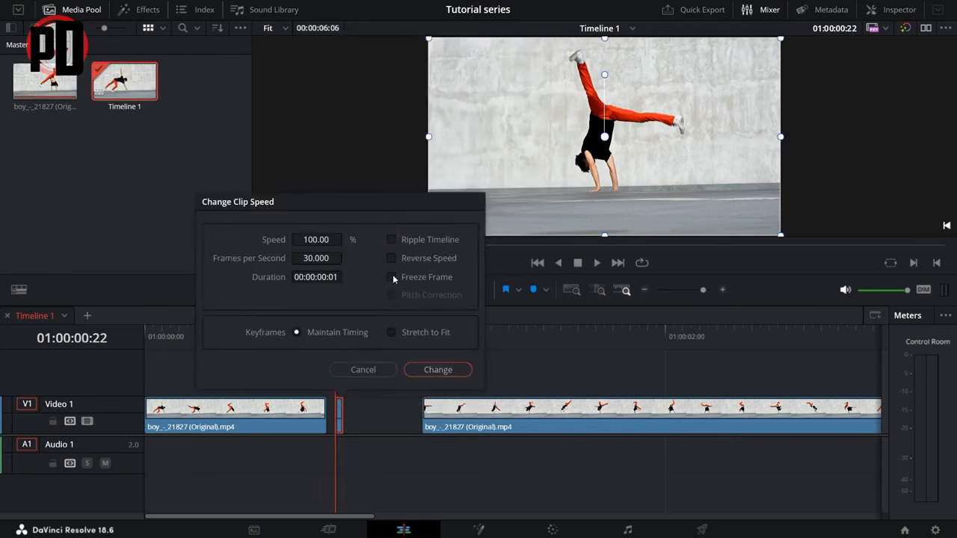
click(392, 277)
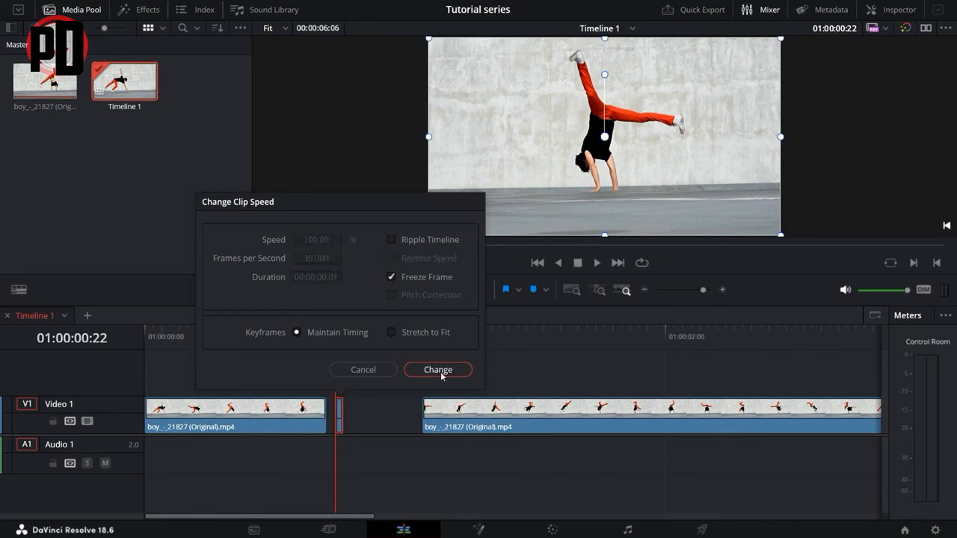
click(437, 369)
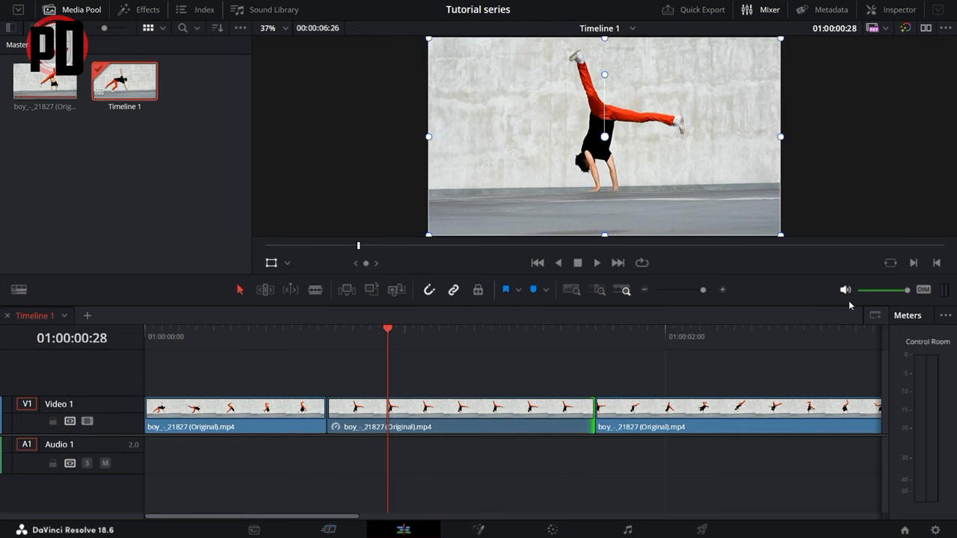
Adjust the timeline zoom to review opening footage, frozen handstand hold and remaining cartwheel
drag(703, 290, 687, 290)
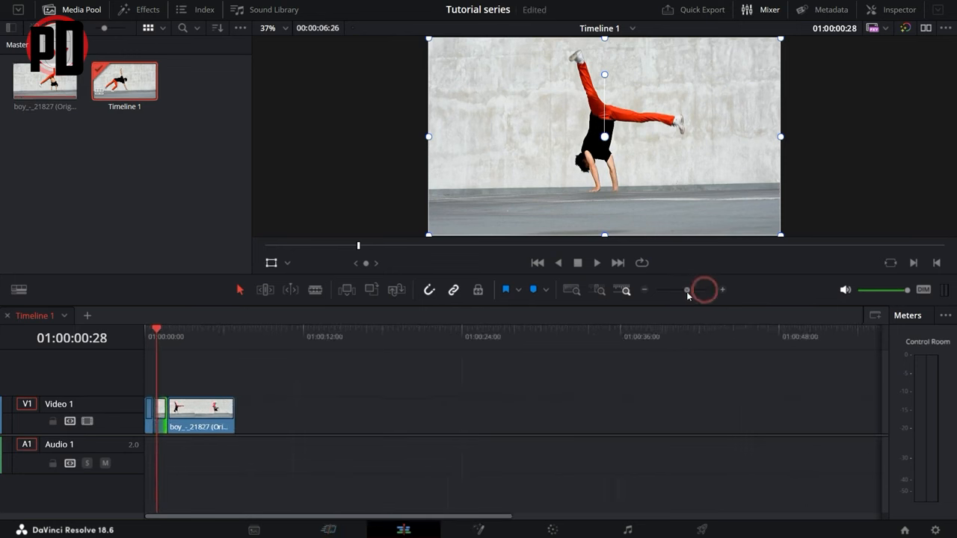
drag(687, 290, 696, 290)
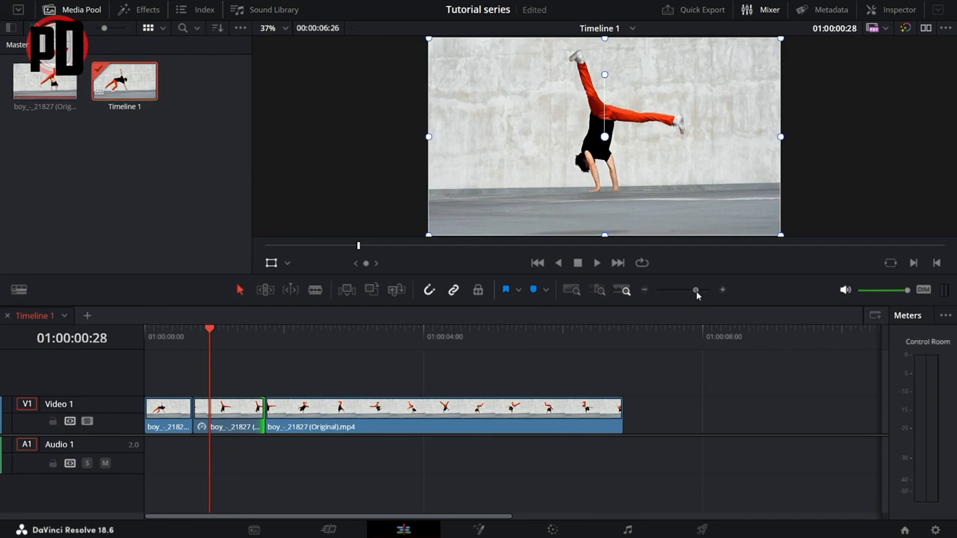